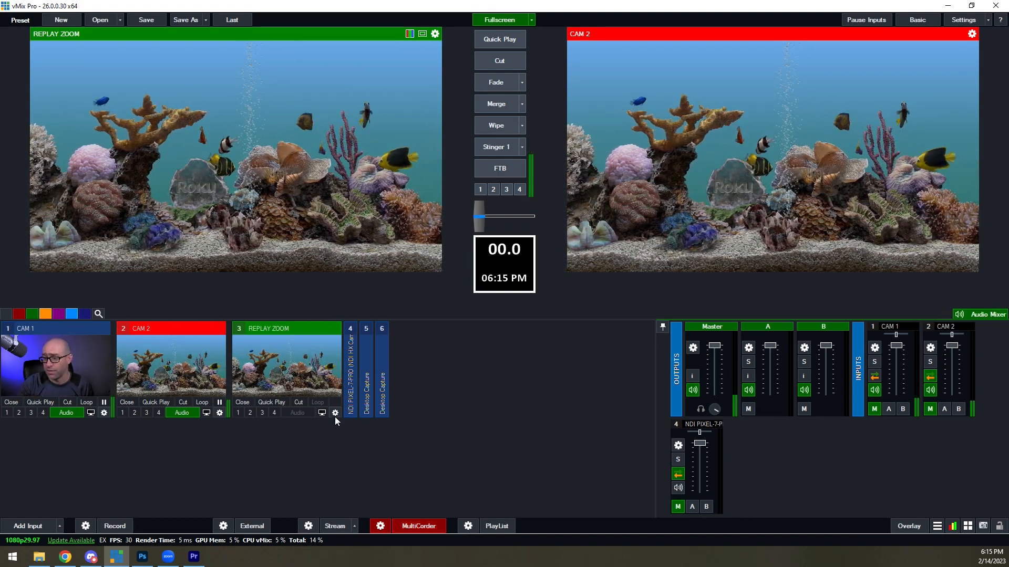
Set layer 1 of input 3 REPLAY ZOOM to 2 CAM 2 in Layers / Multi View and close settings
{"action": "left_click", "coordinate": [335, 412]}
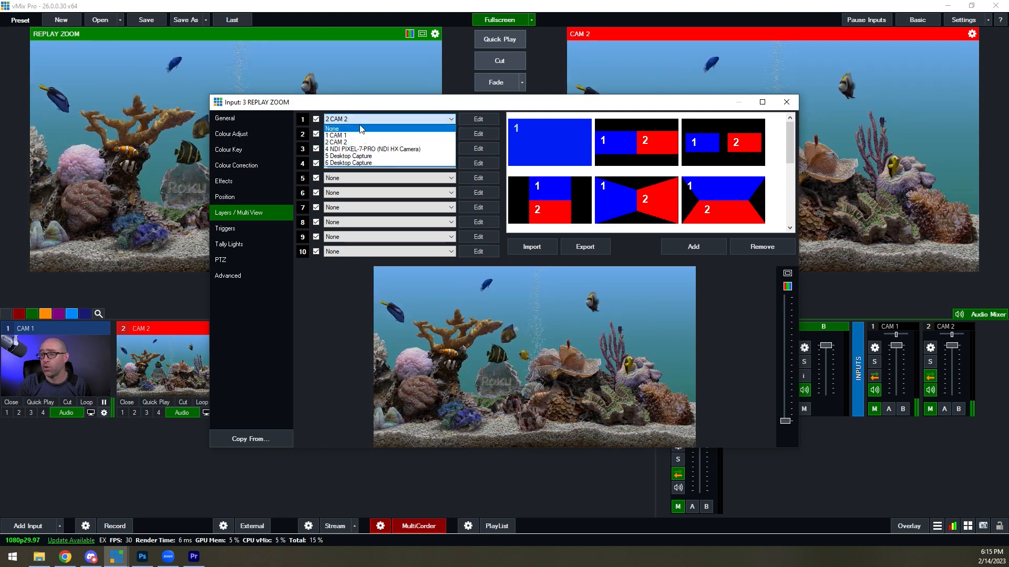
{"action": "left_click", "coordinate": [333, 128]}
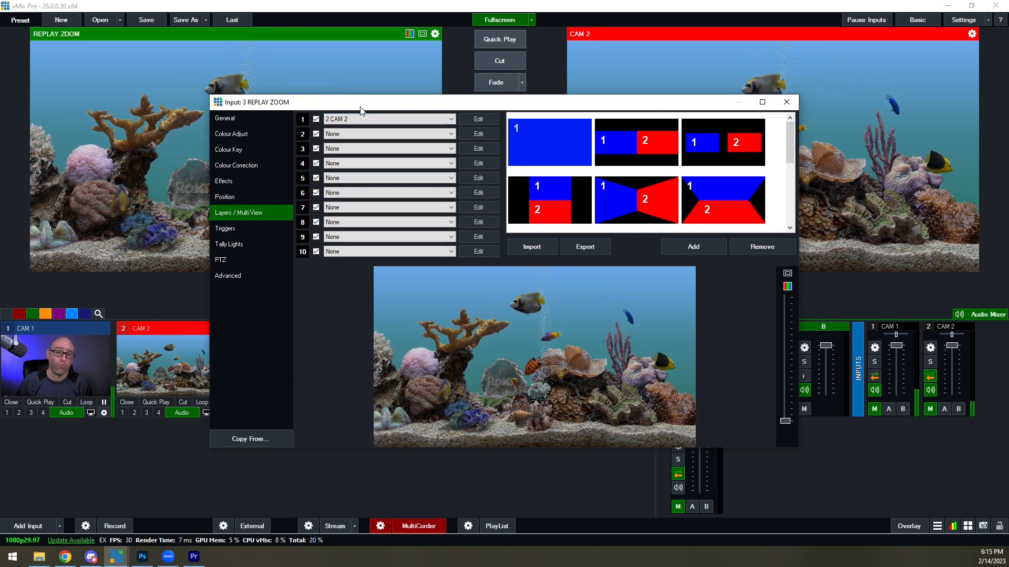
{"action": "left_click", "coordinate": [785, 102]}
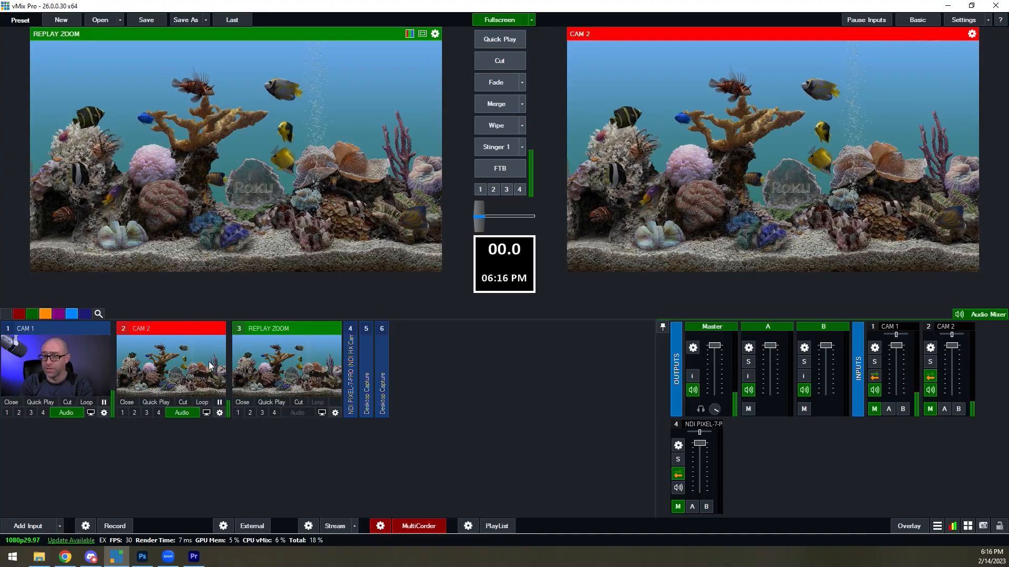
{"action": "left_click", "coordinate": [171, 360]}
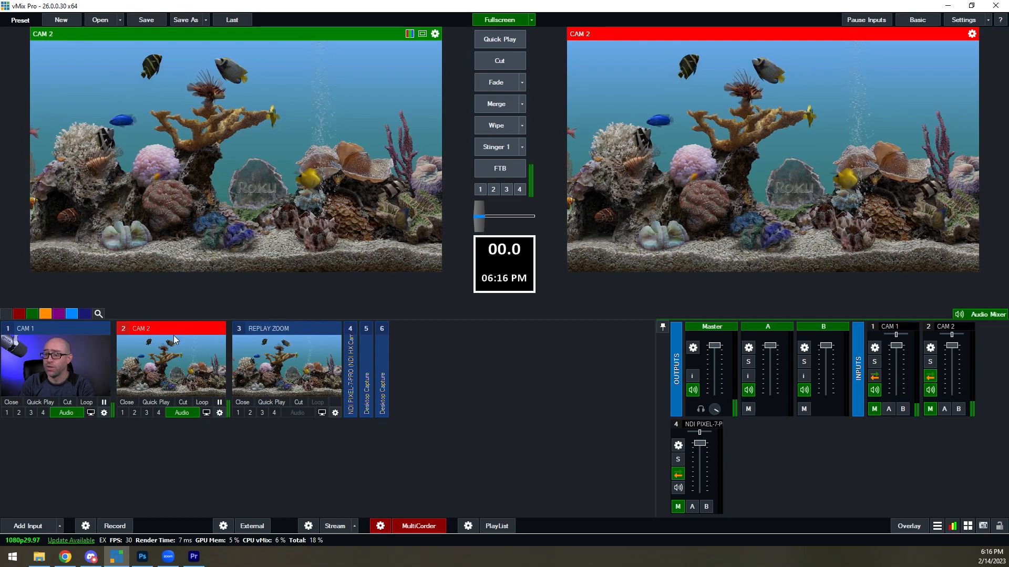
{"action": "left_click", "coordinate": [285, 366]}
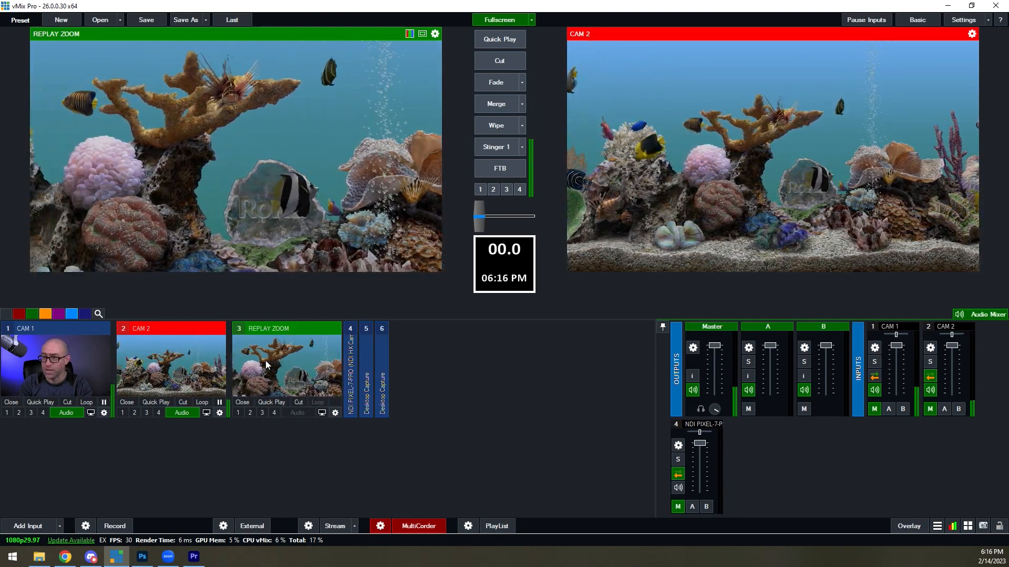
{"action": "left_click", "coordinate": [495, 104]}
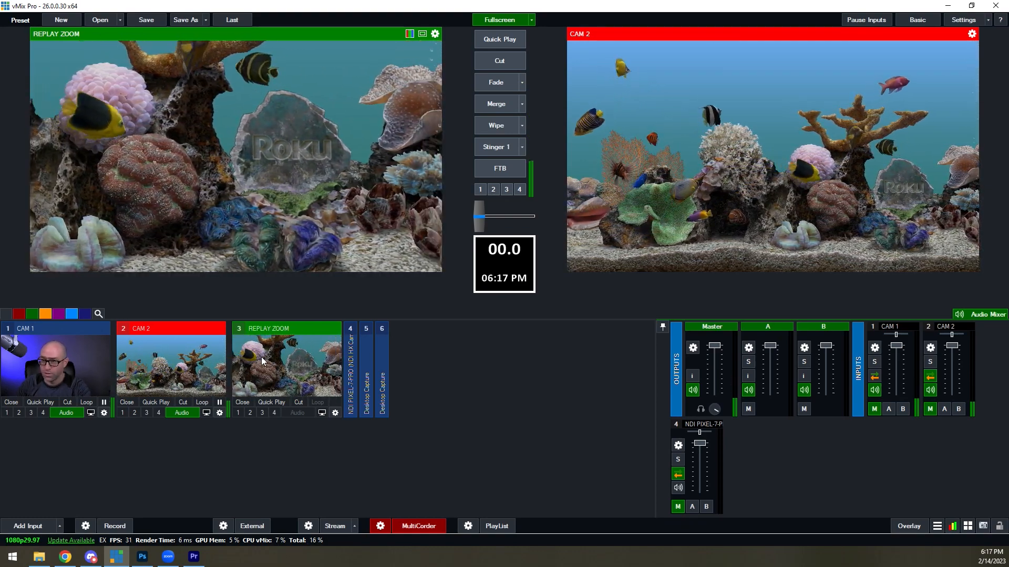
{"action": "left_click", "coordinate": [499, 104]}
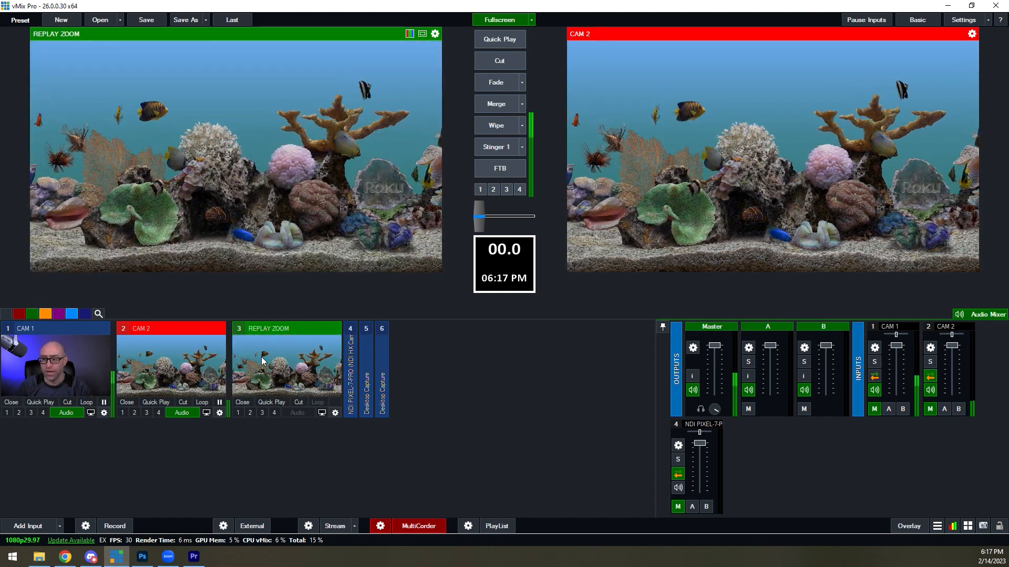
{"action": "left_click", "coordinate": [64, 557]}
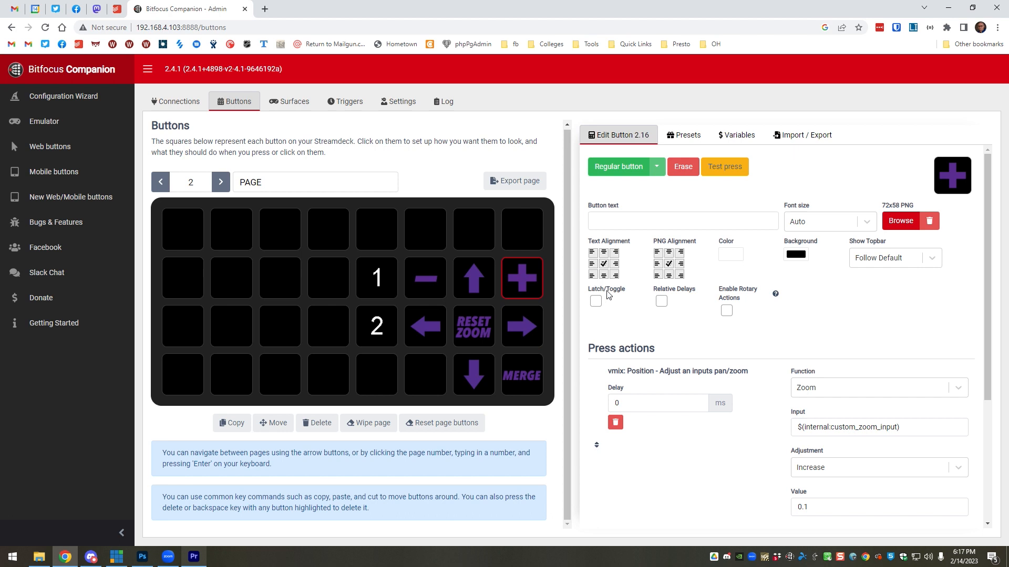
{"action": "mouse_move", "coordinate": [541, 277]}
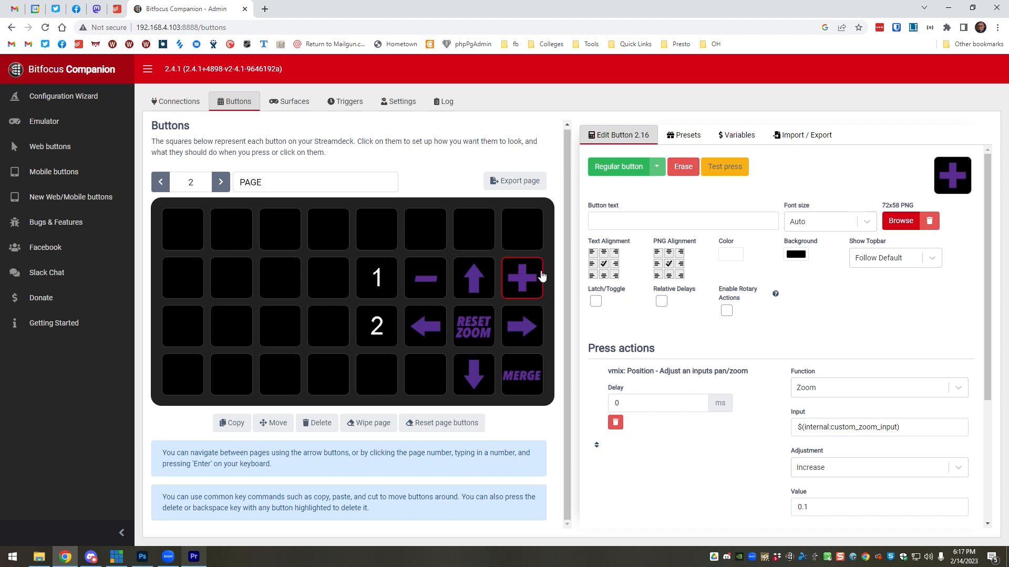
{"action": "scroll", "scroll_direction": "down", "scroll_amount": 3}
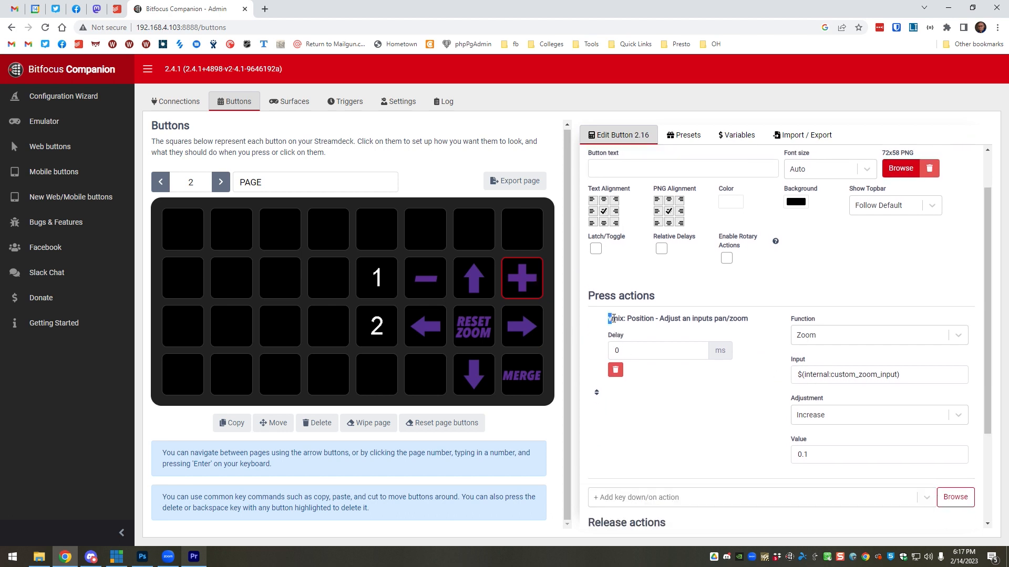
{"action": "double_click", "coordinate": [676, 318]}
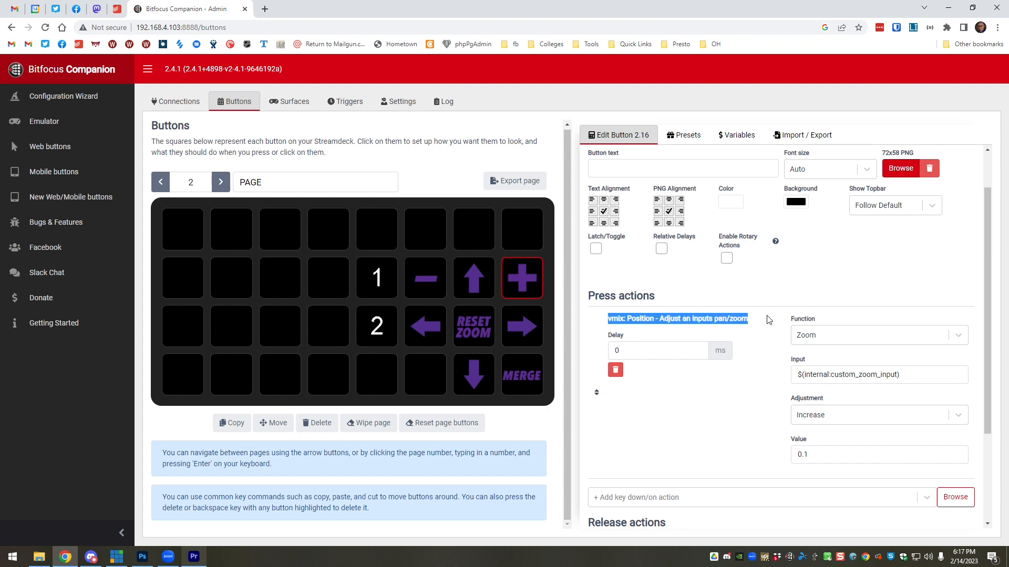
{"action": "left_click", "coordinate": [877, 336]}
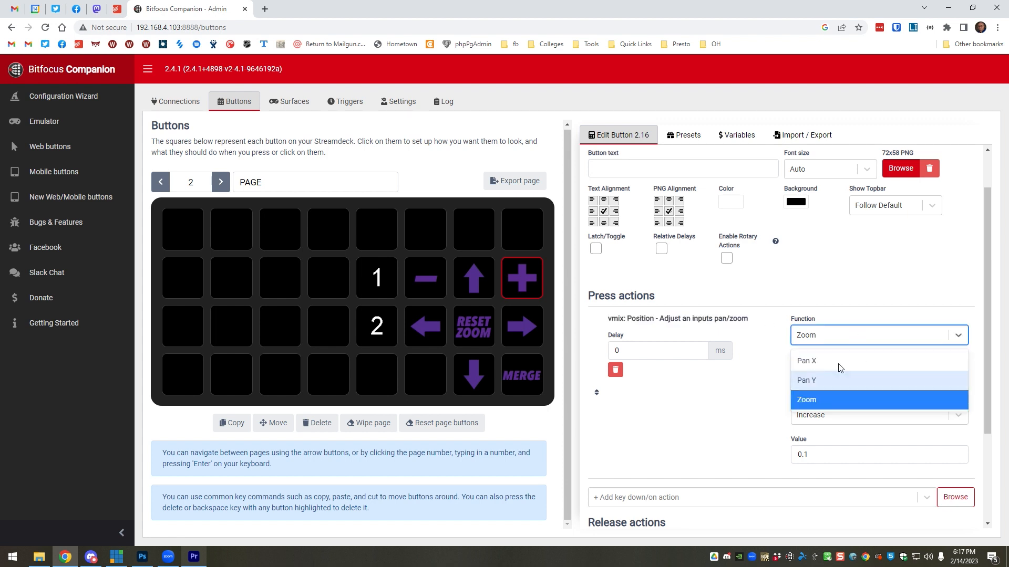
{"action": "left_click", "coordinate": [806, 399]}
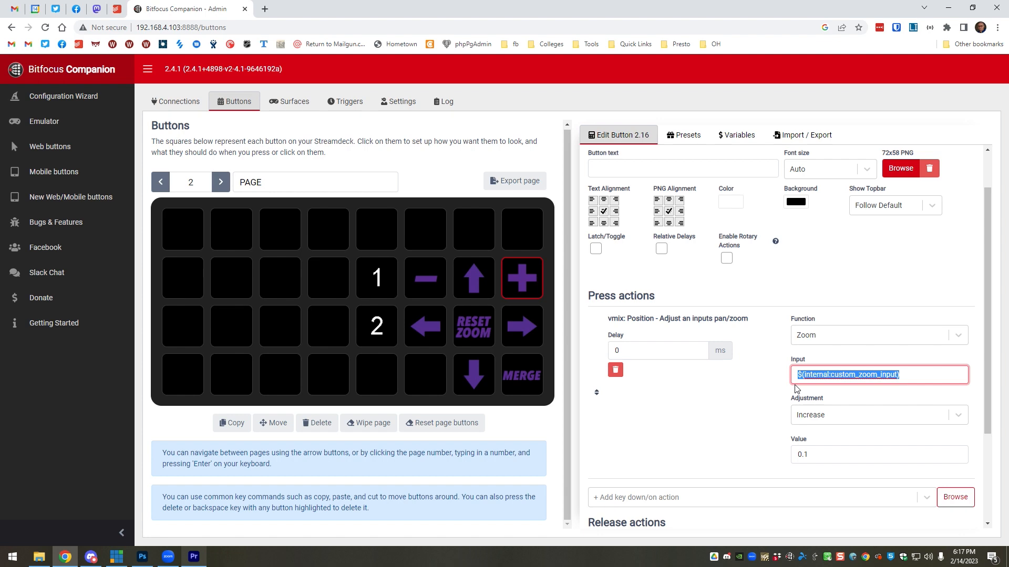
{"action": "mouse_move", "coordinate": [887, 397]}
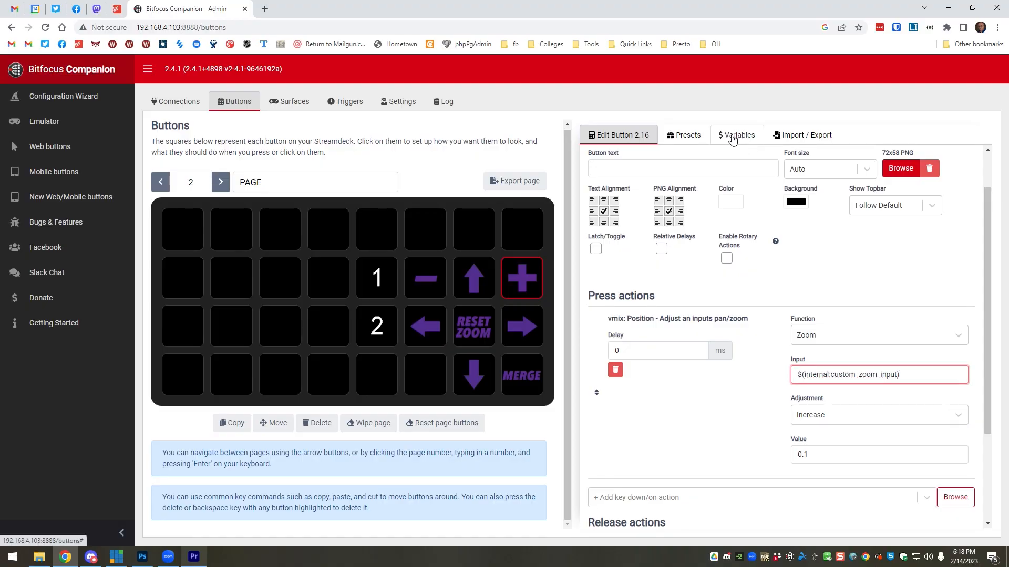
Set custom_zoom_input's Current value to 3
{"action": "left_click", "coordinate": [735, 136]}
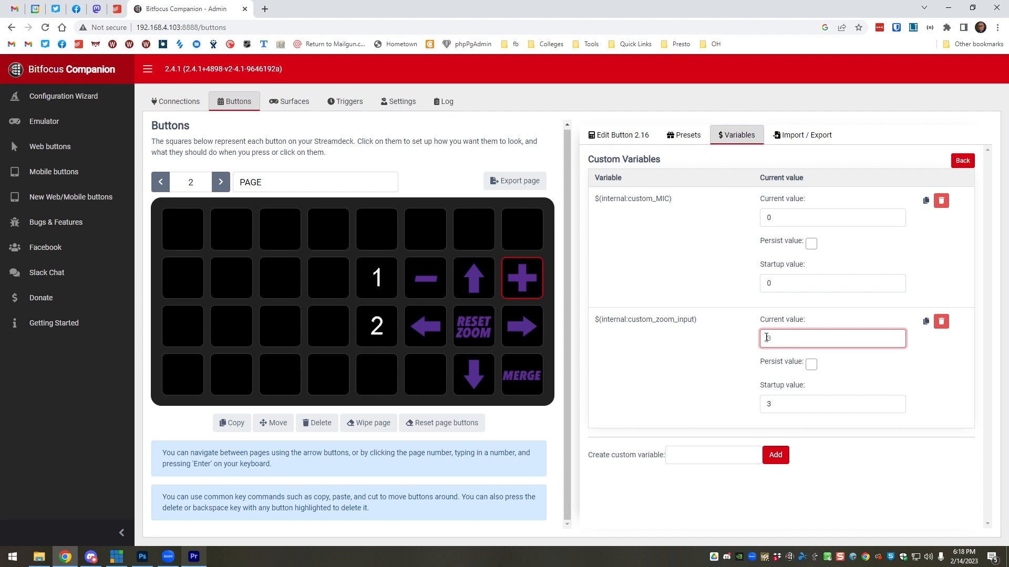
{"action": "type", "text": "3"}
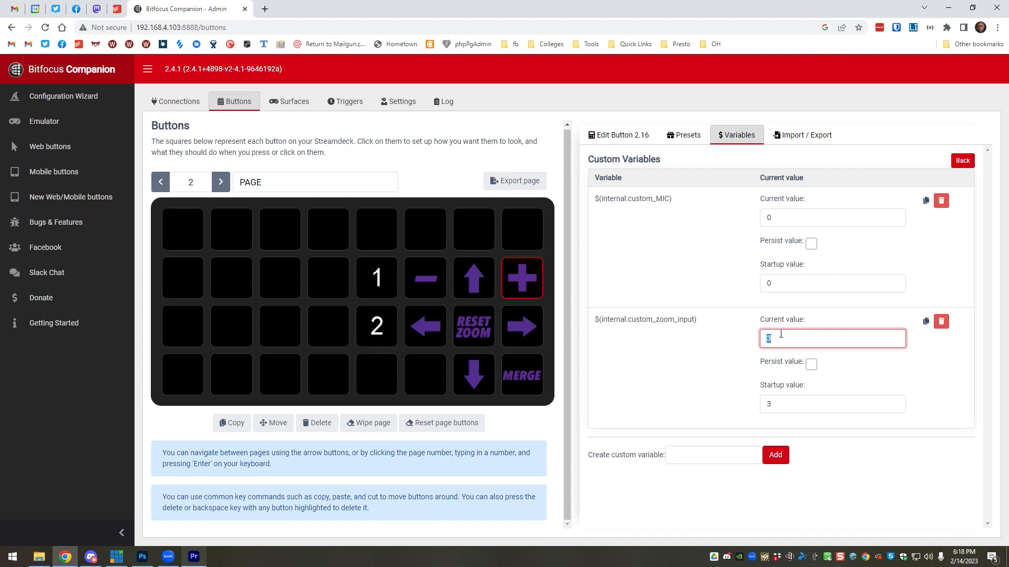
Check the MERGE button 2.32 and the up-arrow button's Pan Y action, then show the custom variables list
{"action": "left_click", "coordinate": [522, 375]}
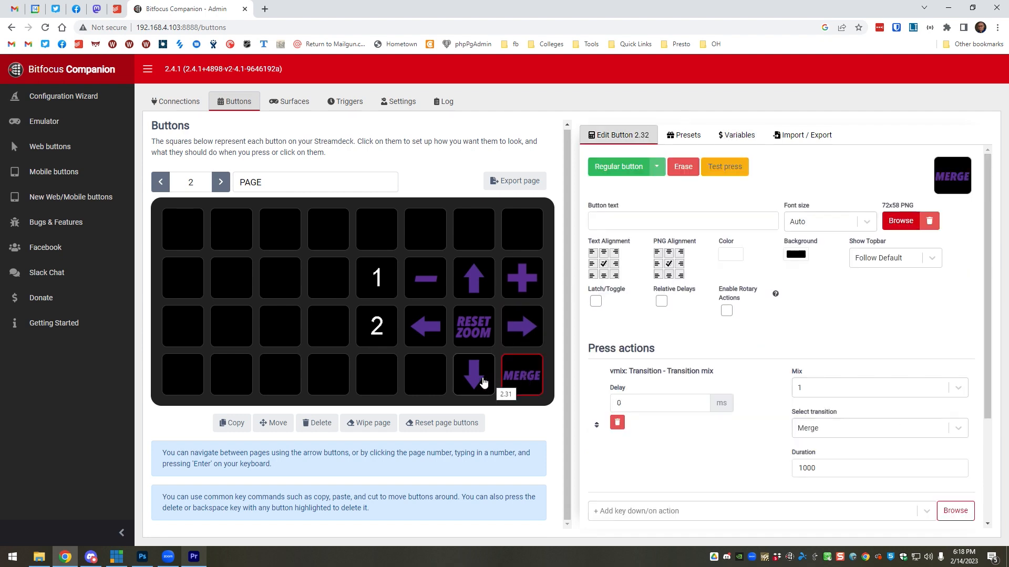
{"action": "left_click", "coordinate": [474, 277]}
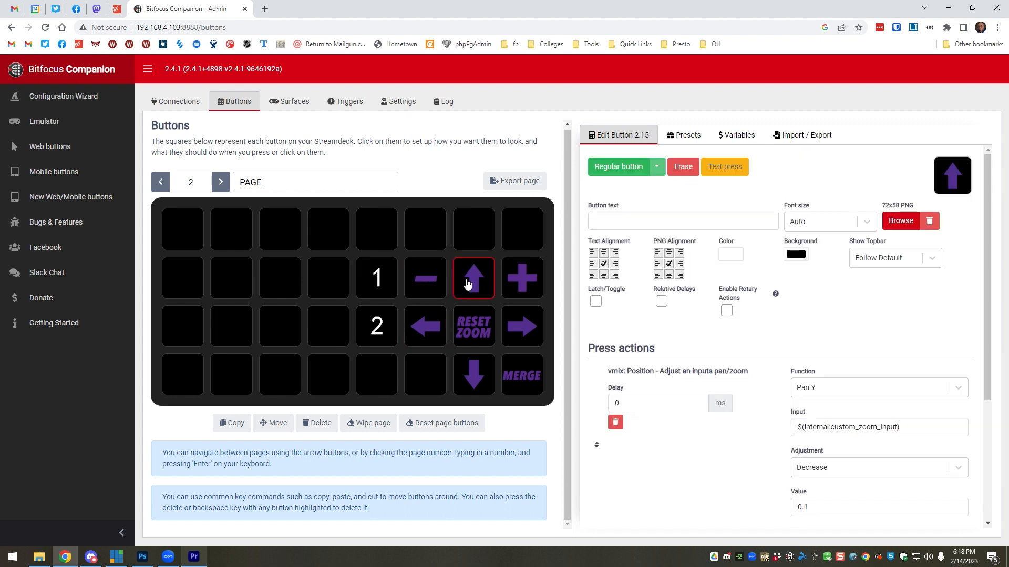
{"action": "mouse_move", "coordinate": [684, 135]}
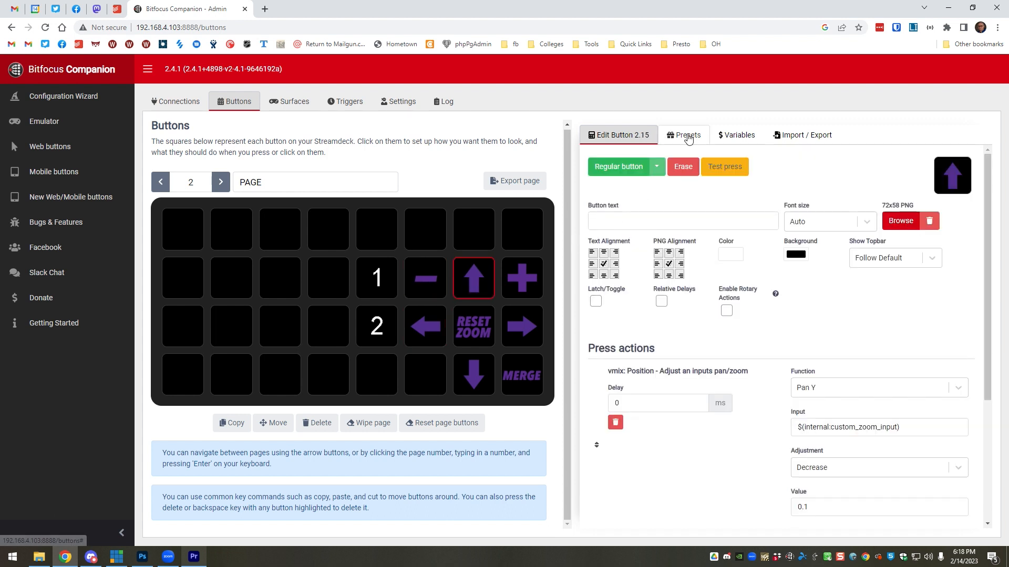
{"action": "left_click", "coordinate": [735, 136]}
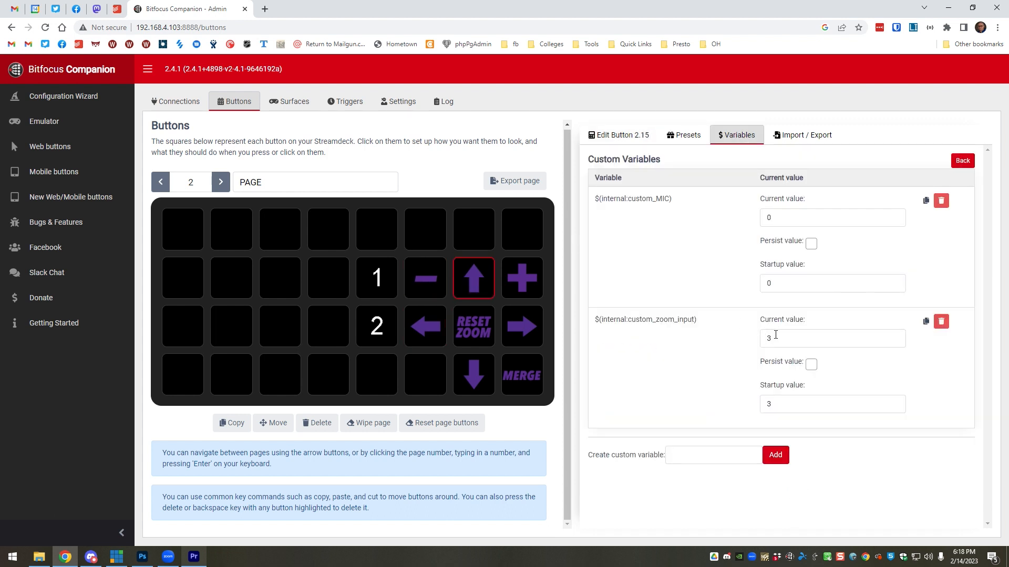